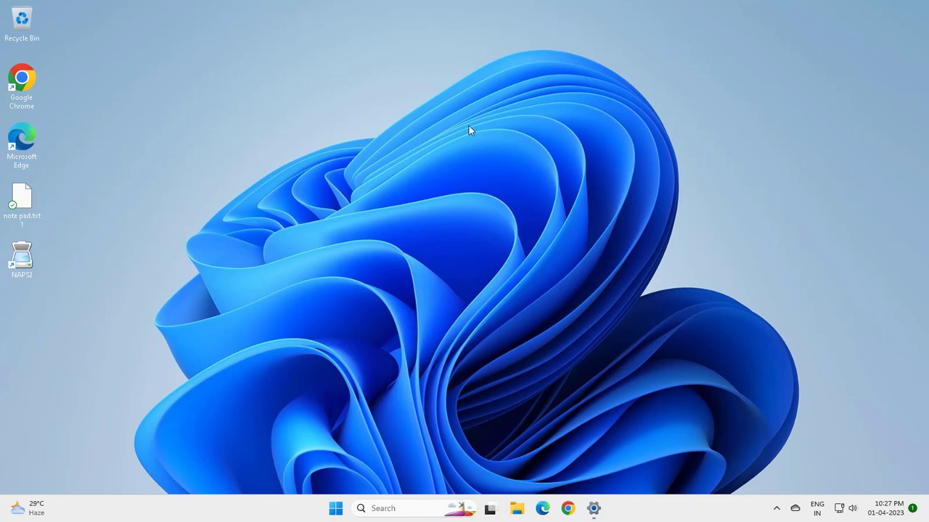
Step: Open the Start menu and show its power options: Sleep, Shut down and Restart
left_click(335, 508)
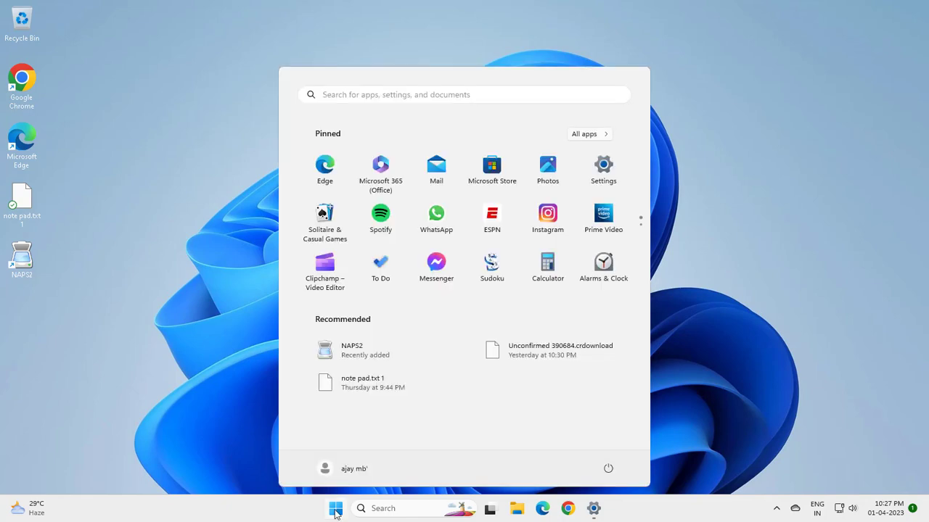
left_click(608, 468)
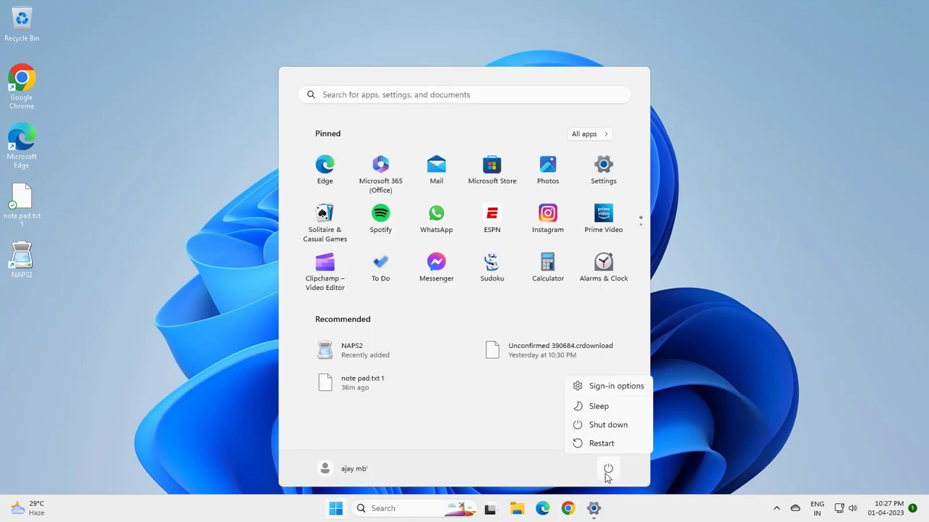
mouse_move(352, 500)
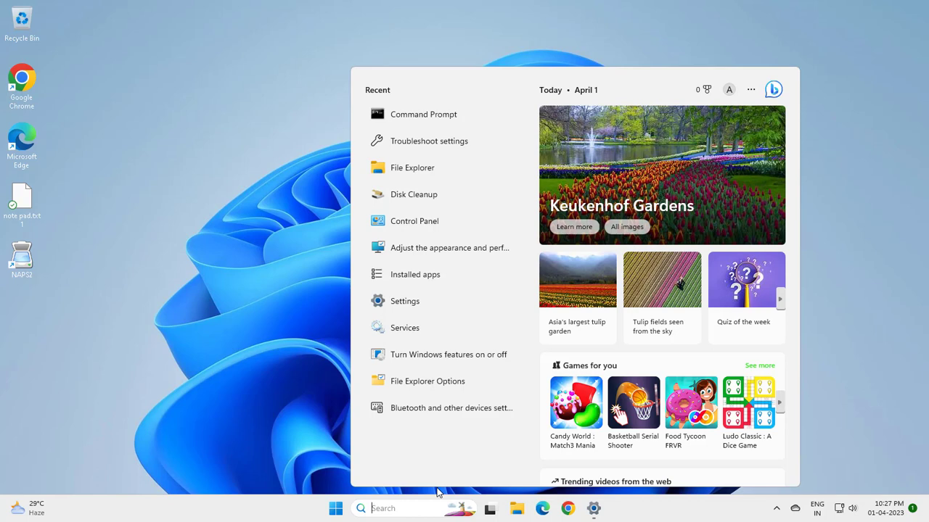
Step: Search for cmd and run Command Prompt as administrator
type("cmd")
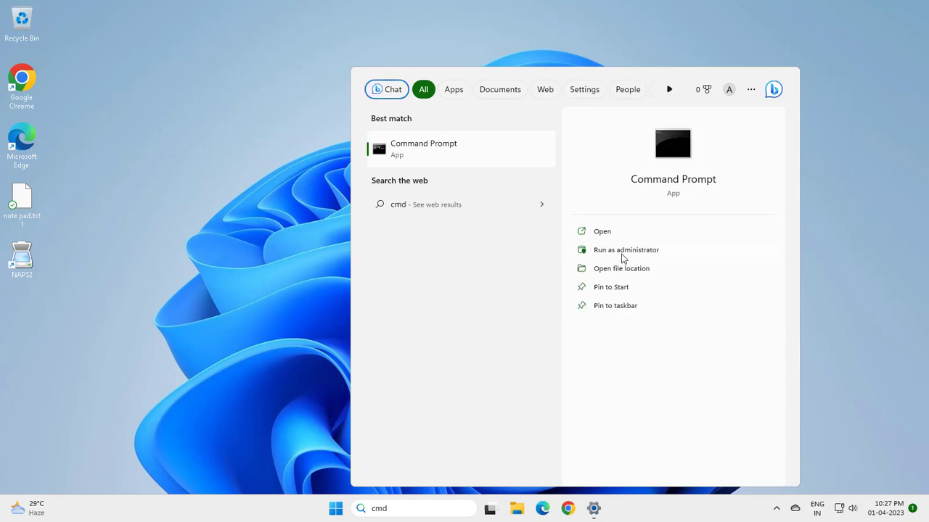
left_click(625, 249)
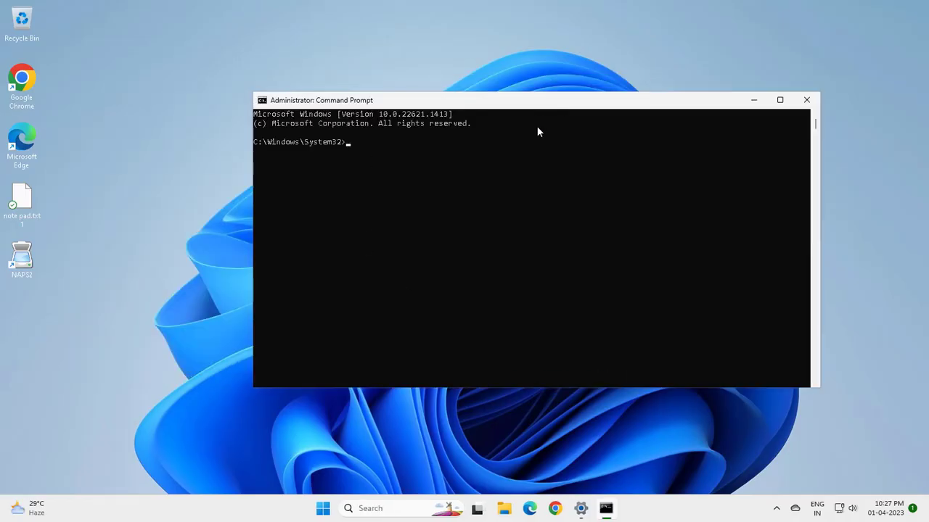
Step: Run sfc /scannow in the administrator Command Prompt
type("sfc /")
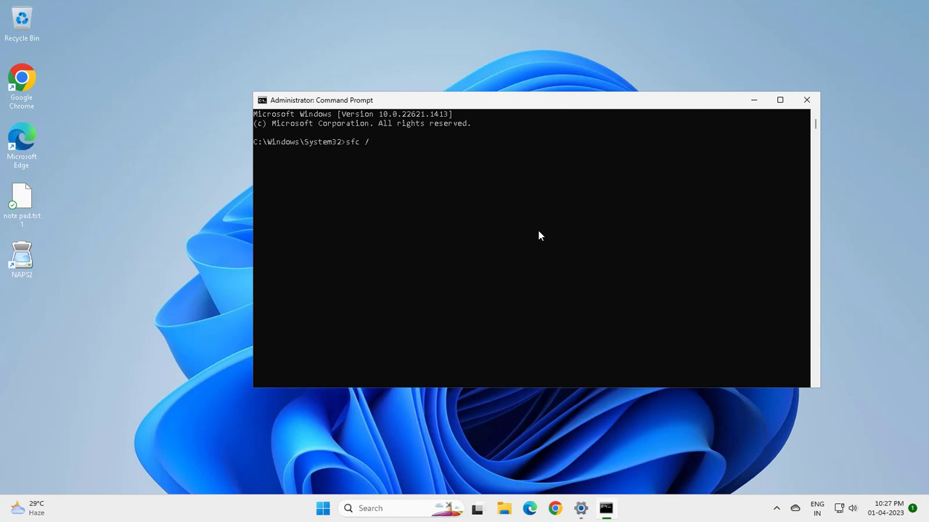
type("sca")
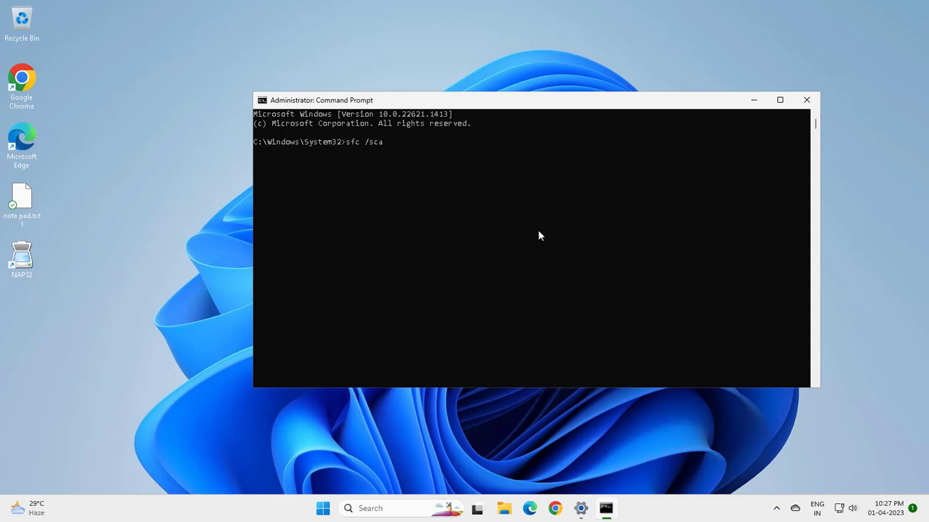
type("nnow")
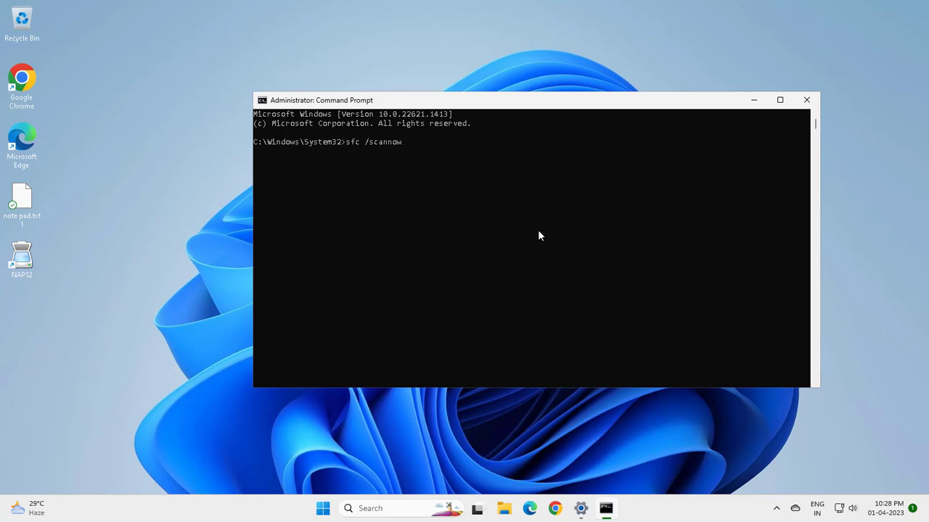
mouse_move(523, 223)
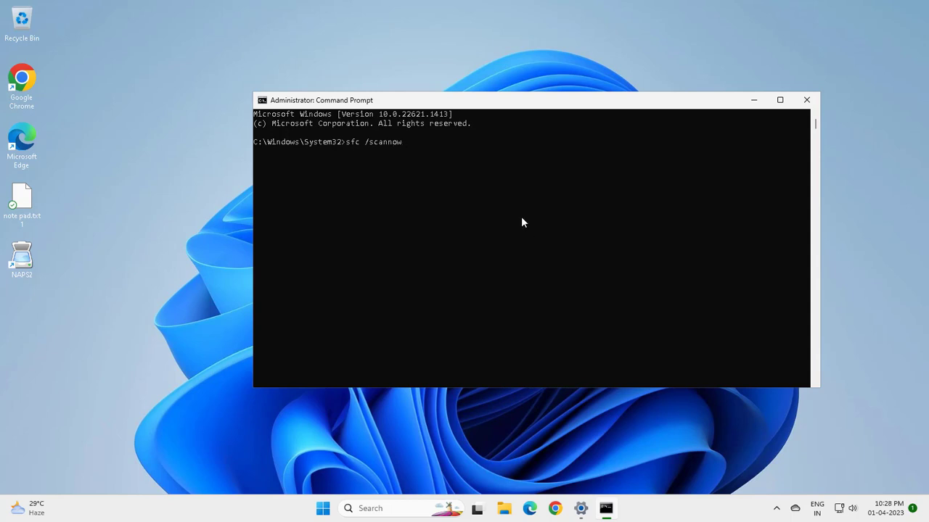
mouse_move(396, 170)
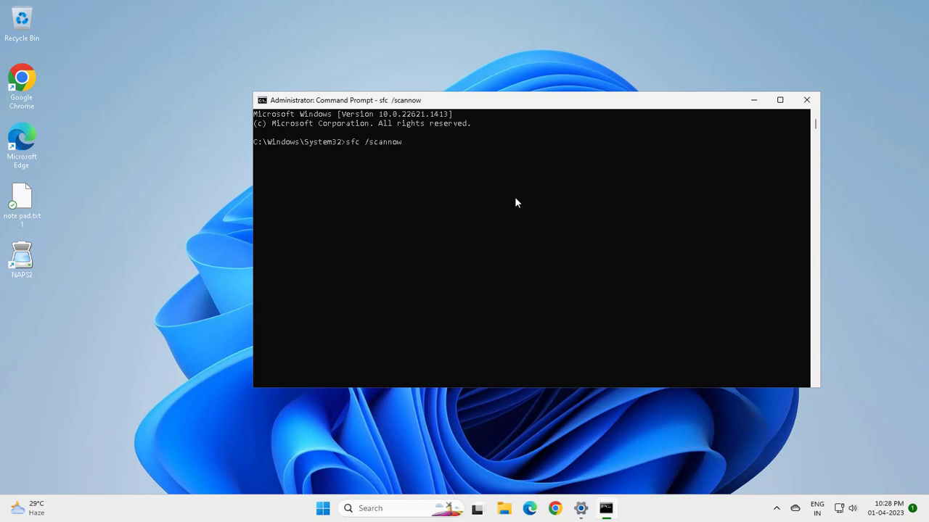
key("Return")
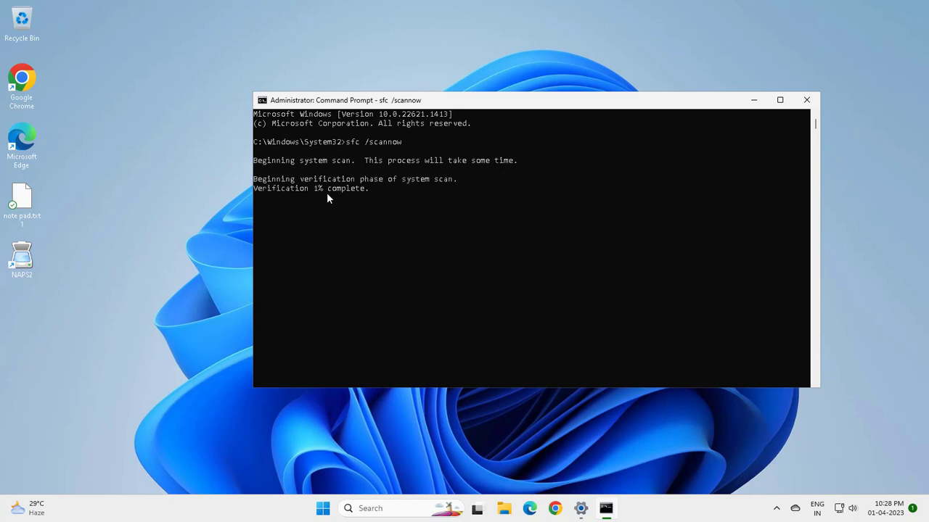
mouse_move(319, 198)
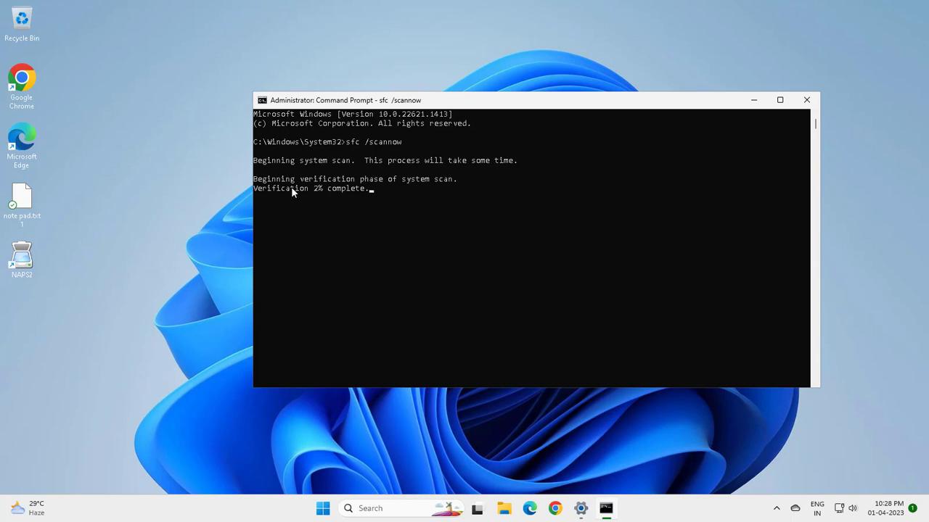
mouse_move(346, 240)
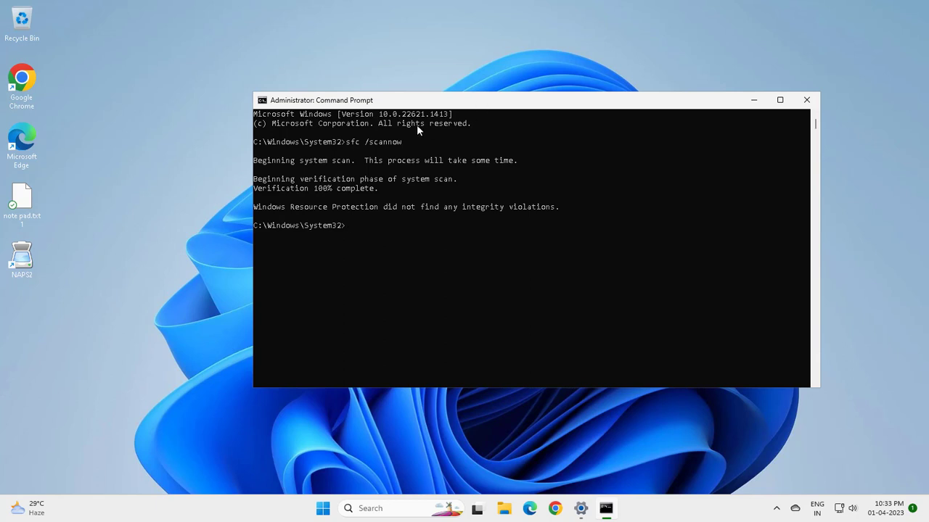
mouse_move(510, 133)
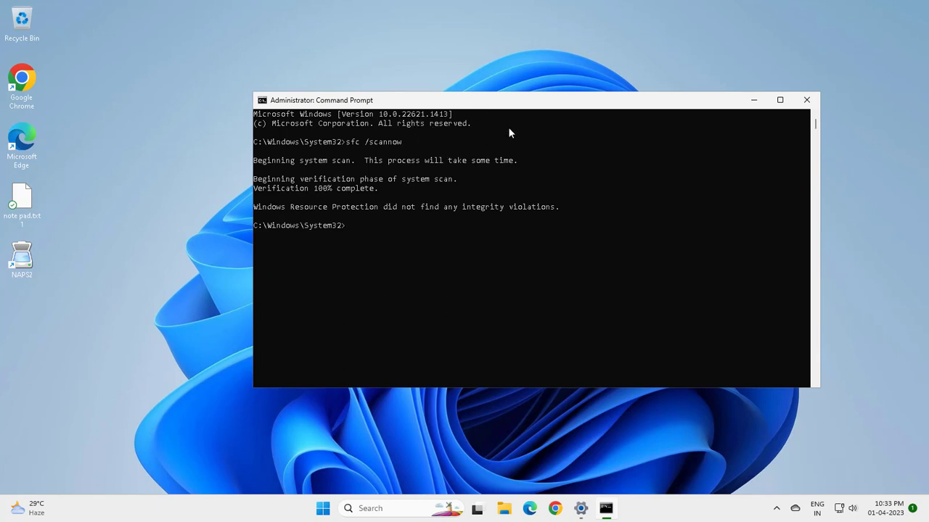
Step: Close Command Prompt once the scan reaches 100% with no integrity violations
left_click(806, 99)
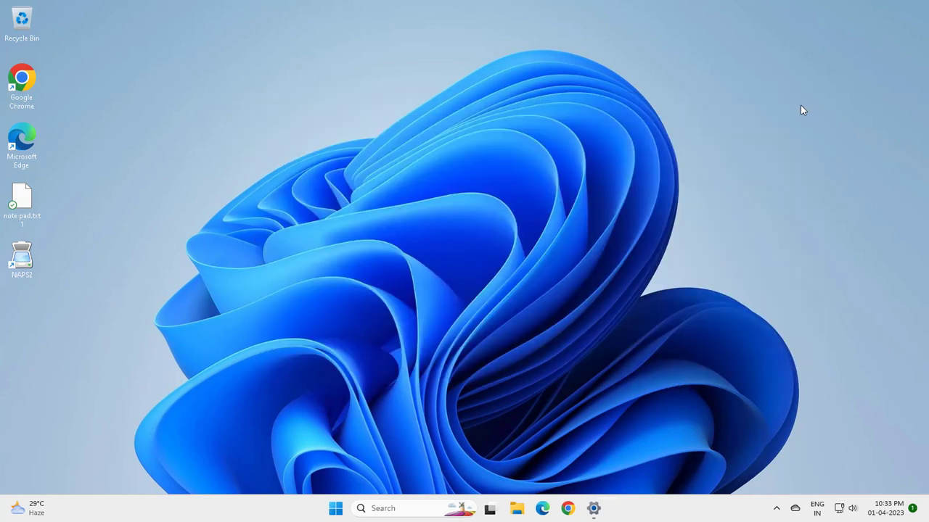
mouse_move(460, 296)
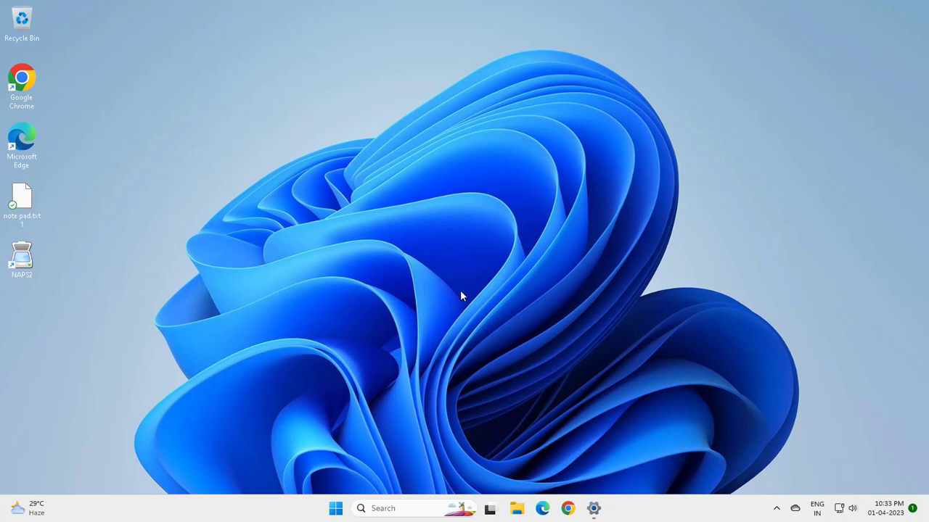
mouse_move(440, 223)
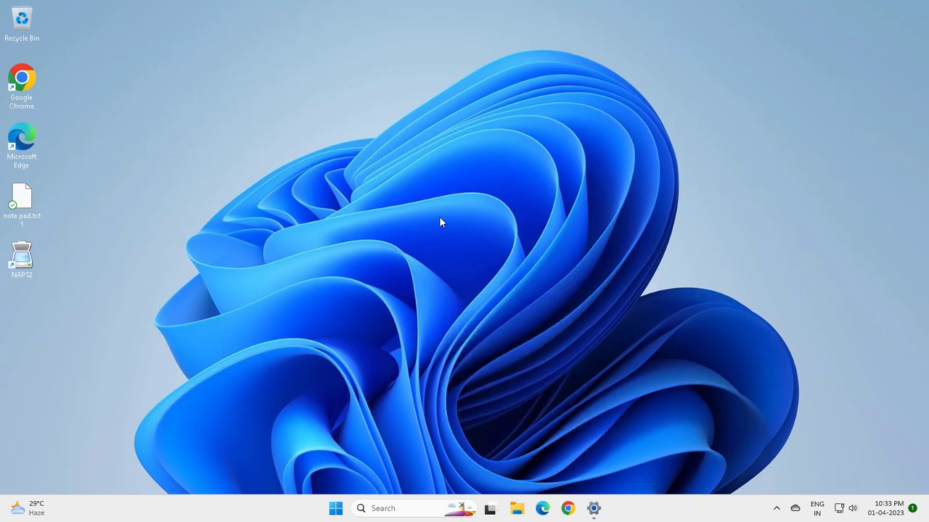
mouse_move(453, 276)
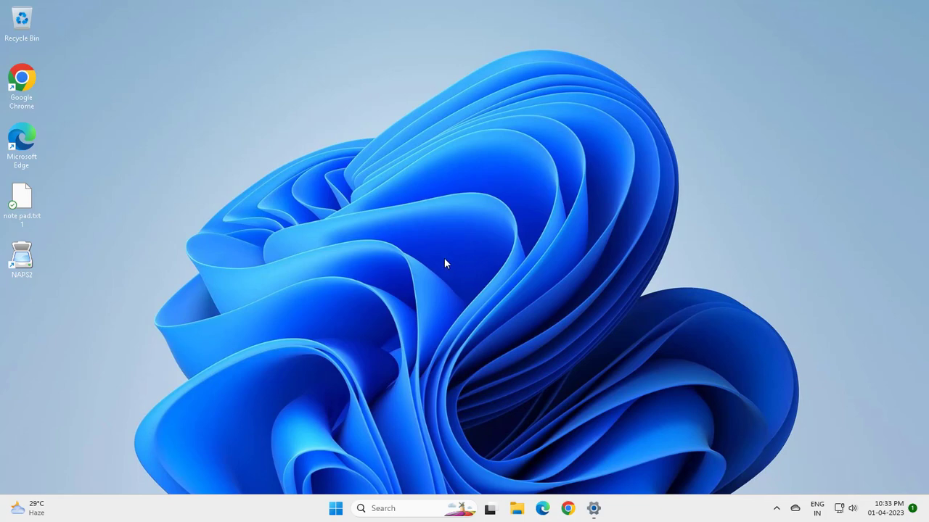
mouse_move(503, 287)
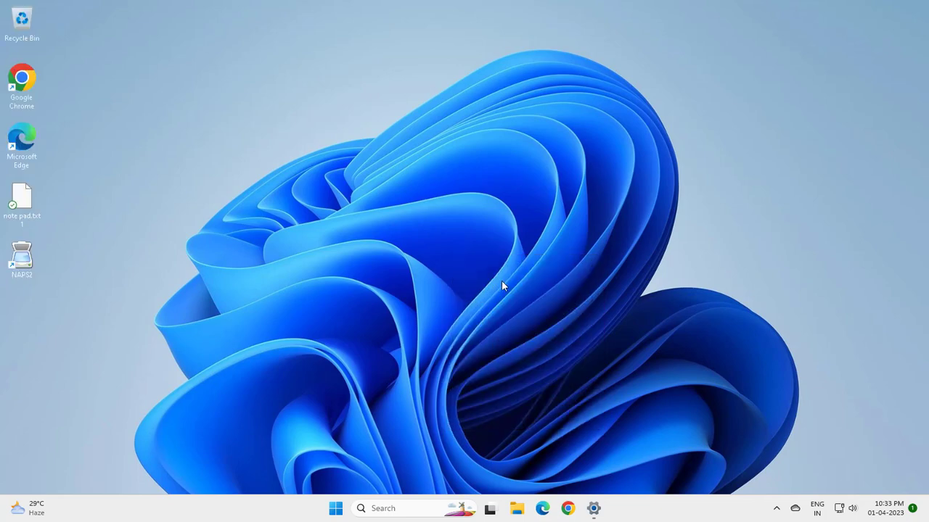
Step: Reopen the taskbar search panel to reach apps and settings
left_click(392, 507)
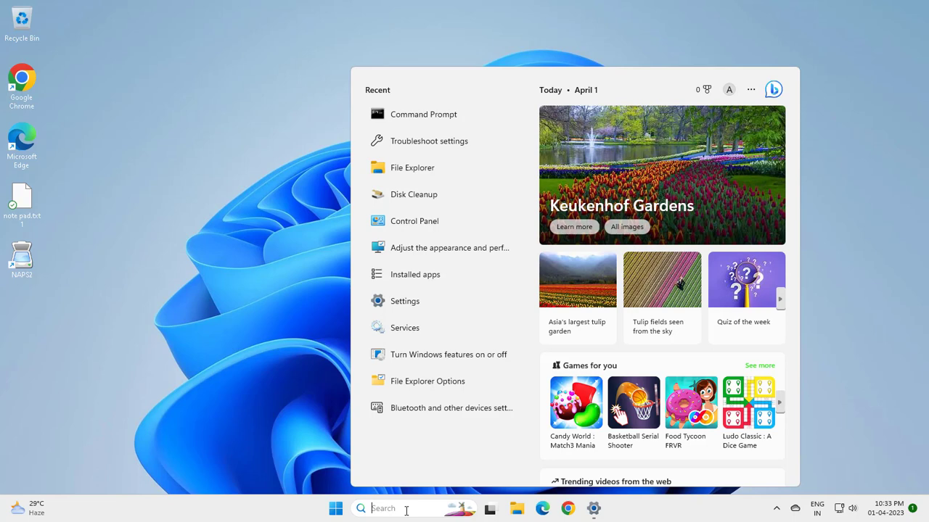
Step: Search 'advanced system' to open System Properties on the Advanced tab
type("advanced")
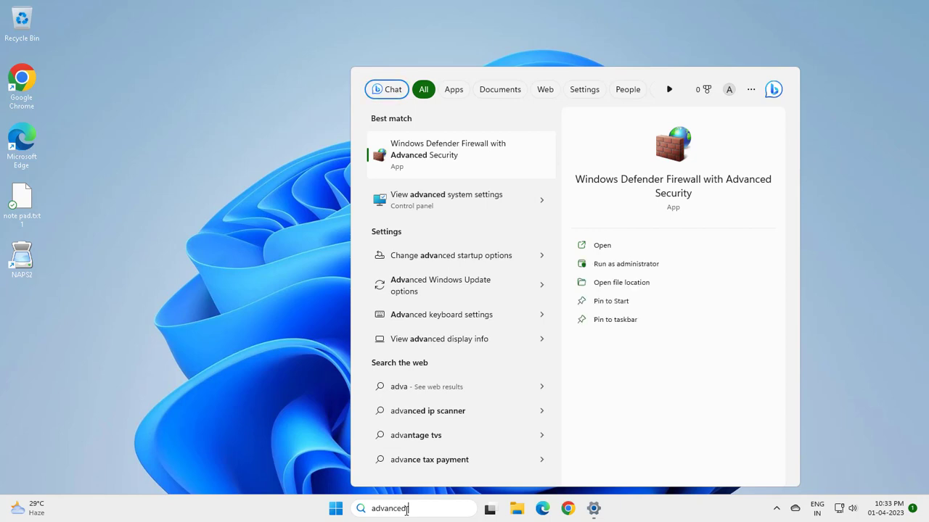
type("sys")
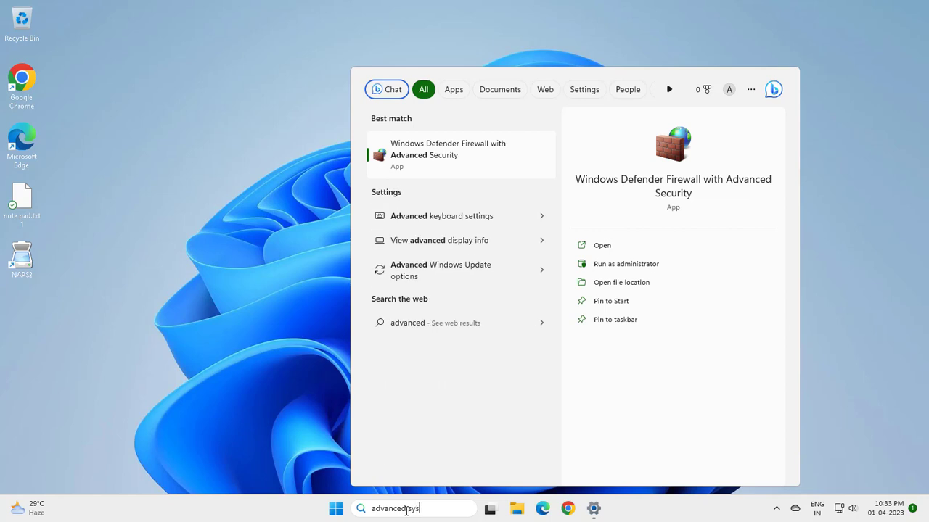
type("tem")
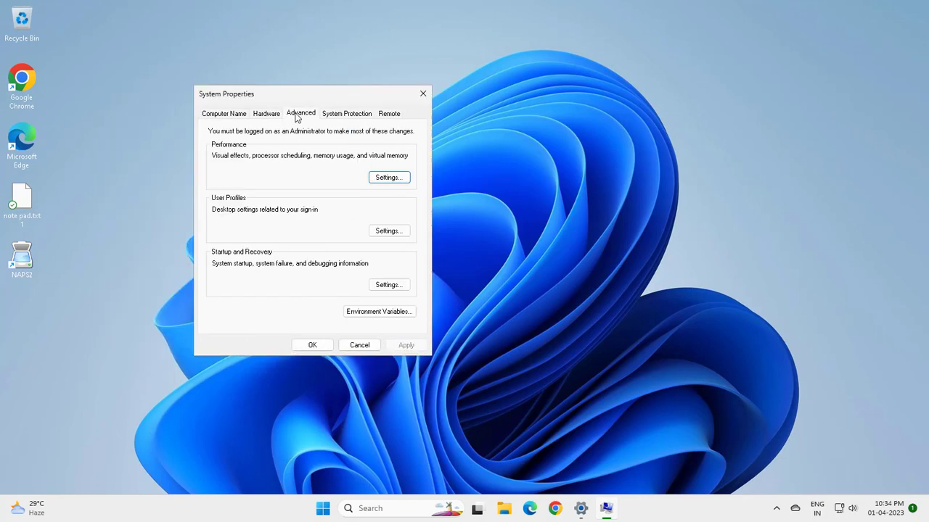
mouse_move(249, 162)
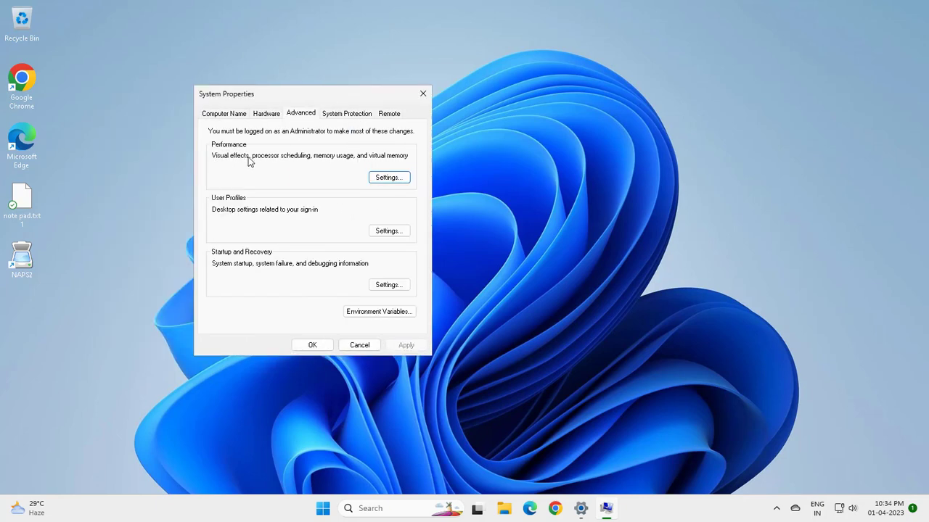
mouse_move(325, 165)
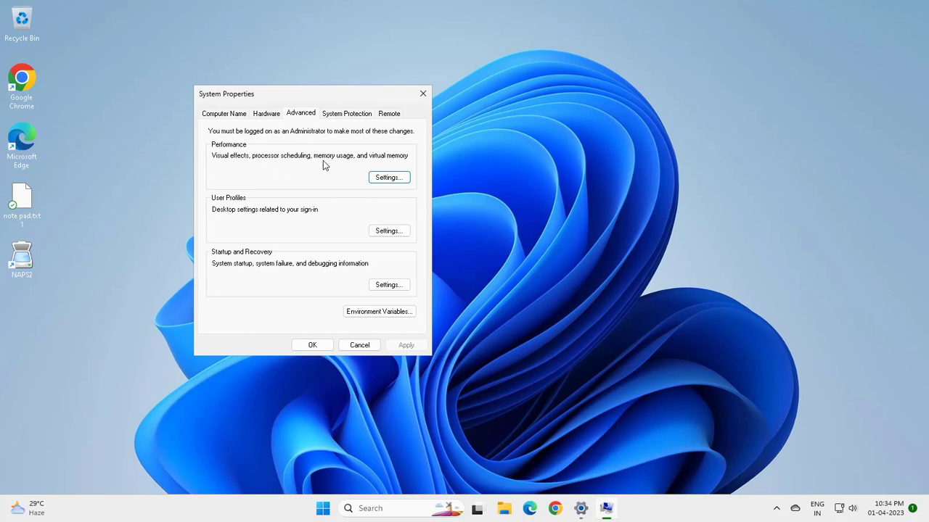
mouse_move(403, 166)
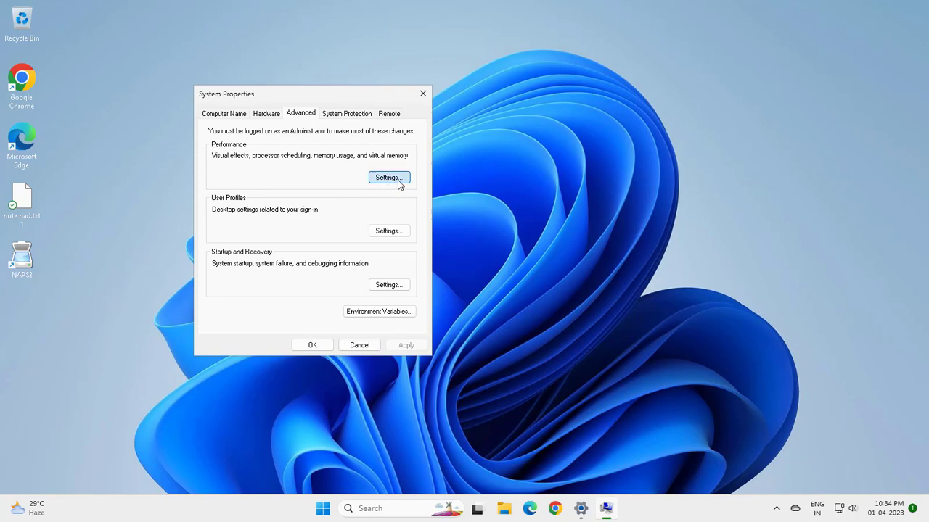
Step: Open Performance Options via the Performance section's Settings button
left_click(387, 178)
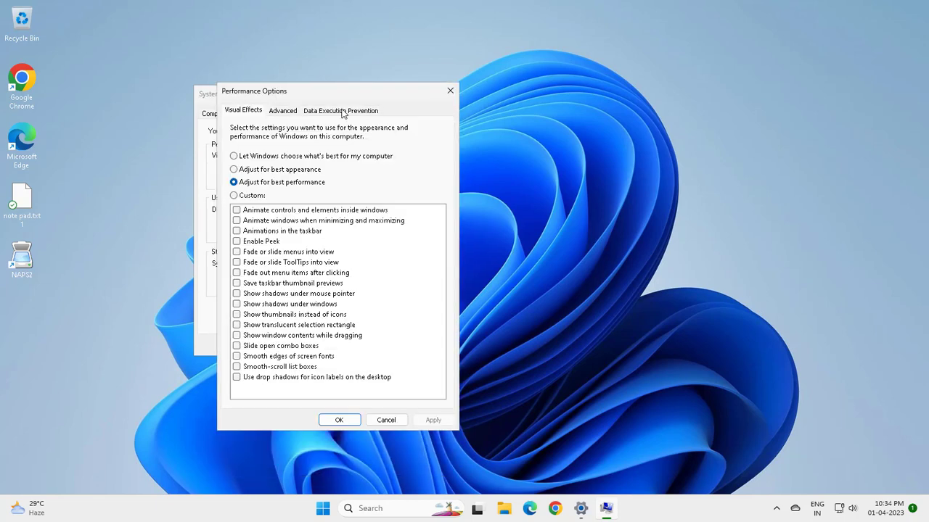
mouse_move(324, 129)
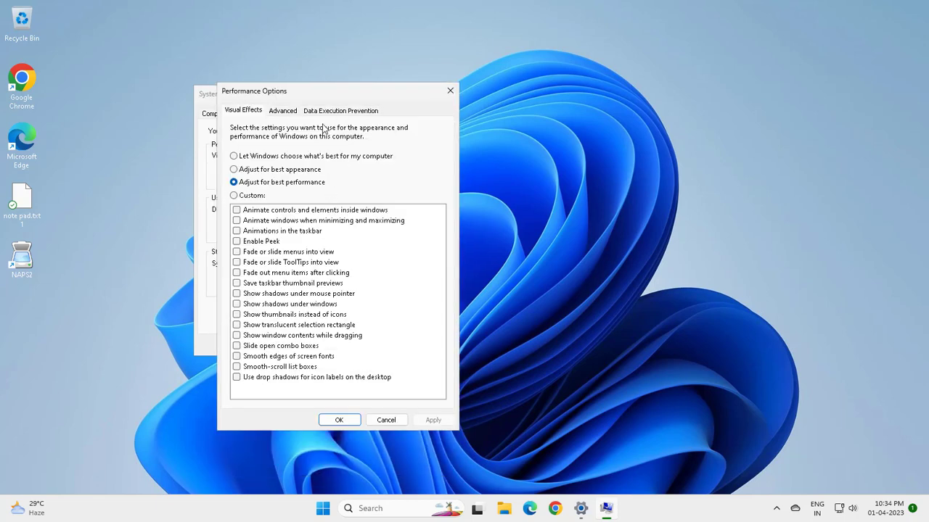
Step: Choose 'Turn on DEP for all programs and services except those I select' and browse for an exception
left_click(340, 110)
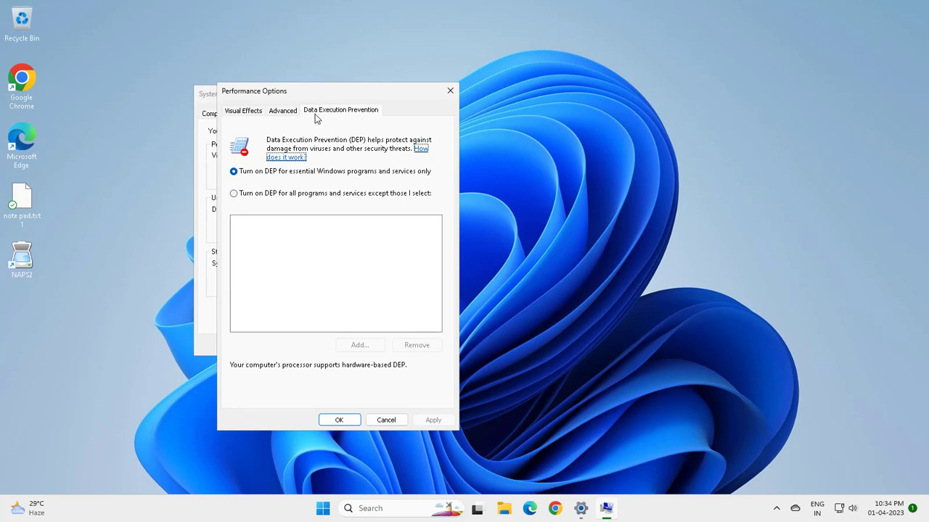
mouse_move(366, 125)
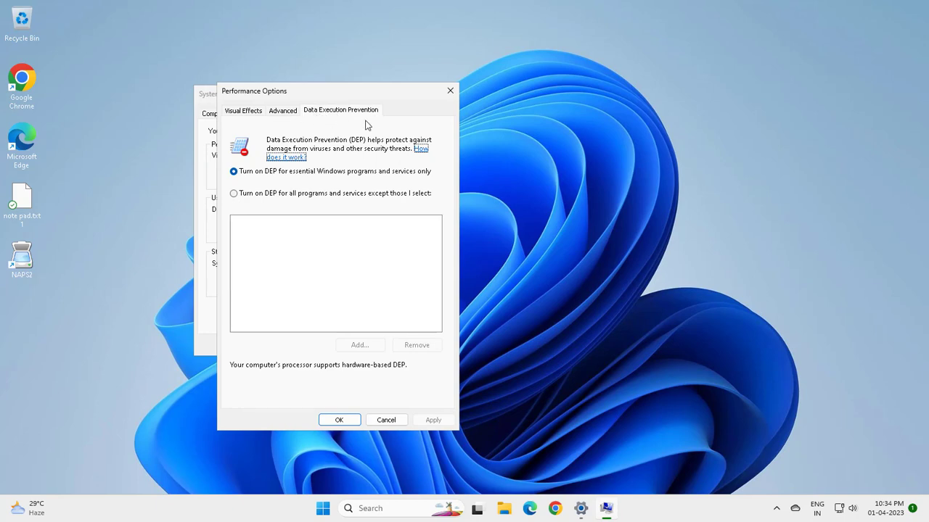
left_click(234, 193)
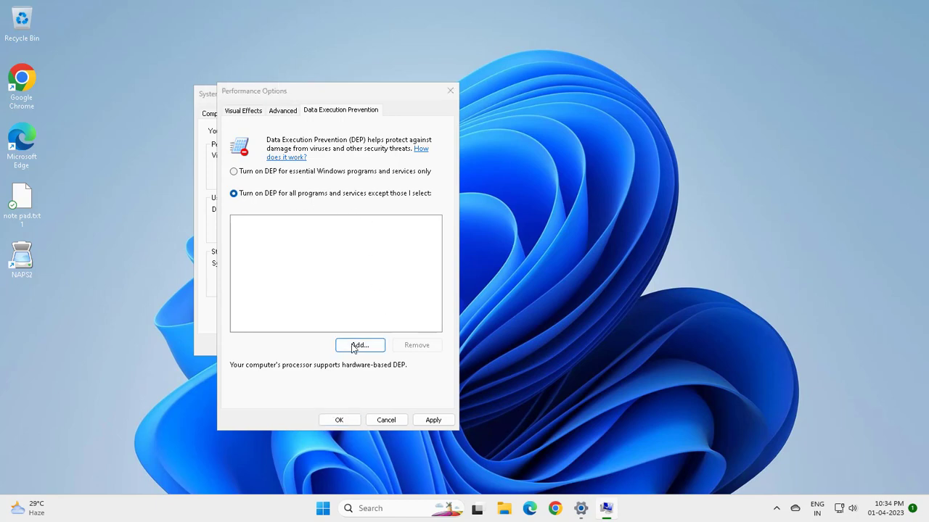
left_click(359, 345)
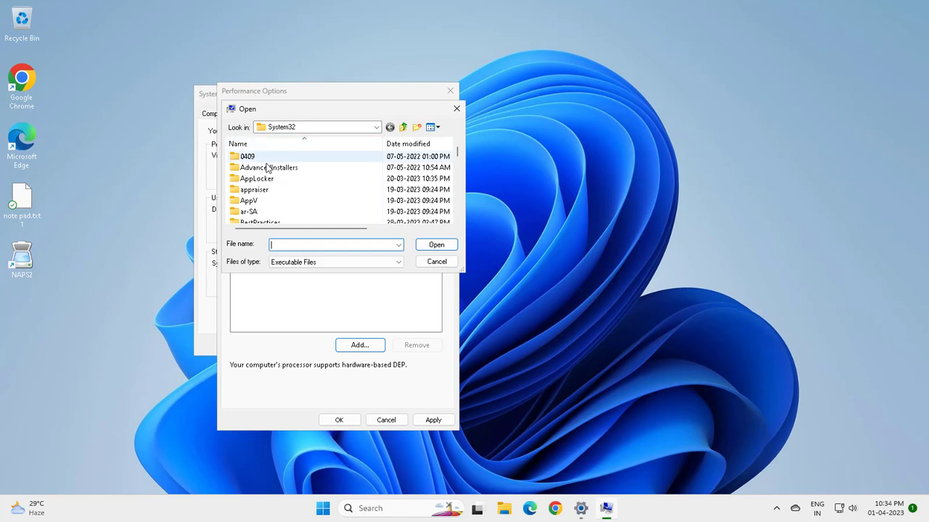
Step: Cancel the file browser without adding an exception, then apply and confirm the DEP setting
scroll("down", 3)
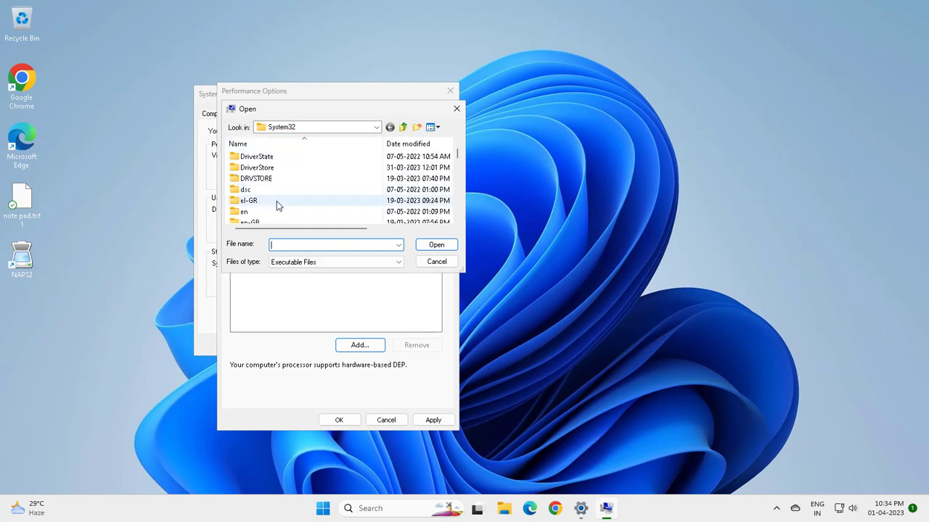
mouse_move(257, 168)
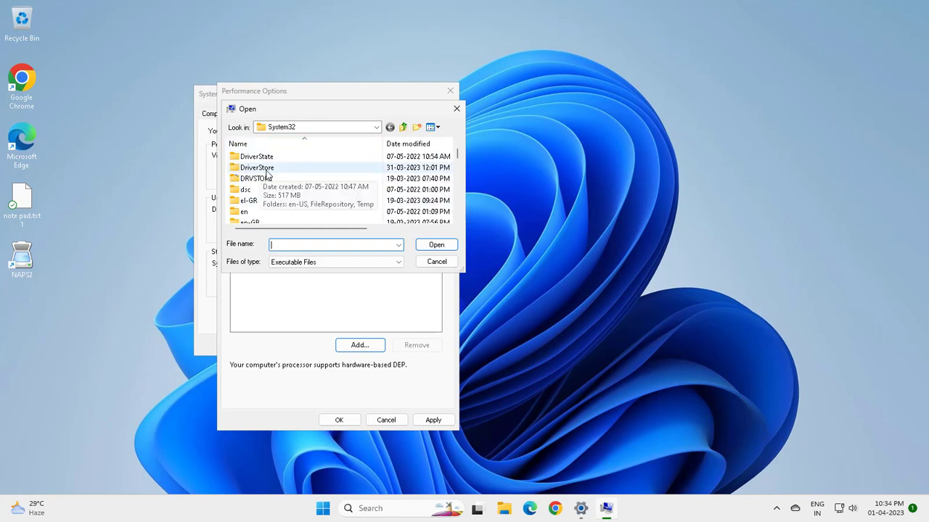
double_click(257, 168)
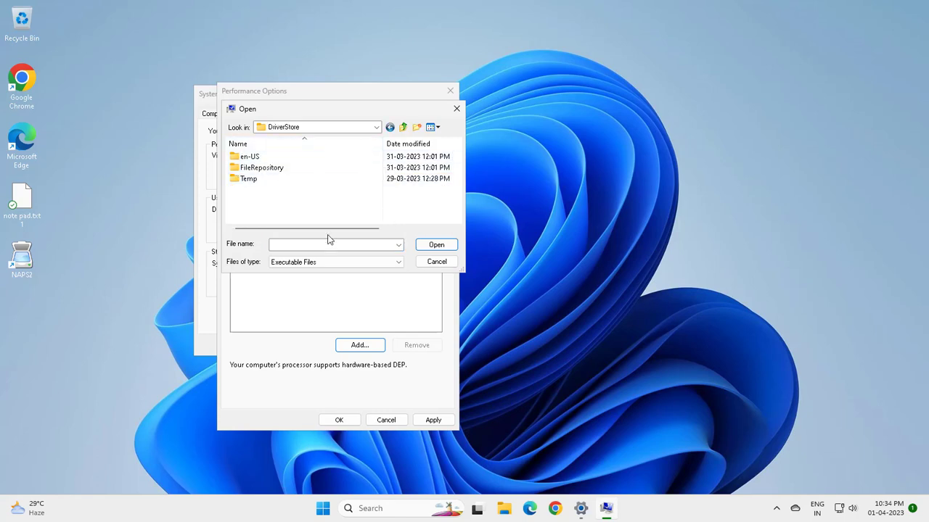
double_click(248, 178)
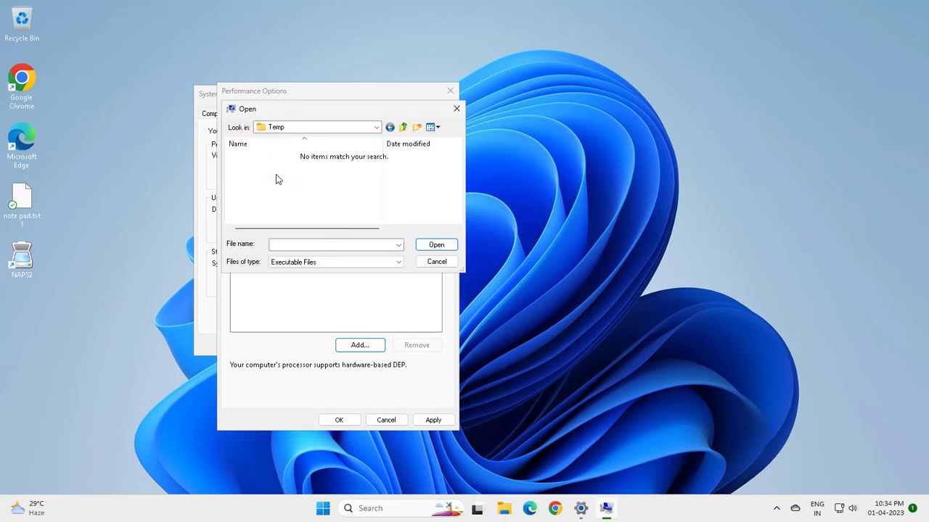
left_click(436, 261)
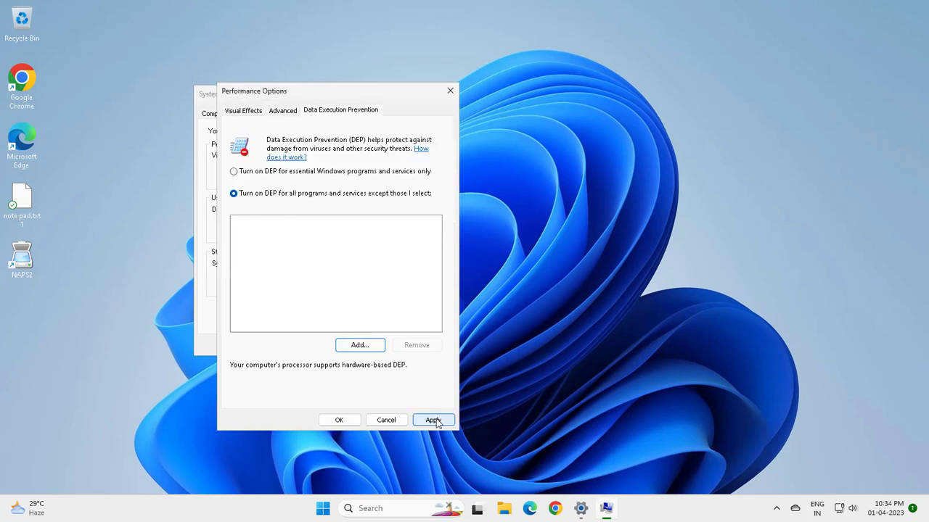
left_click(433, 419)
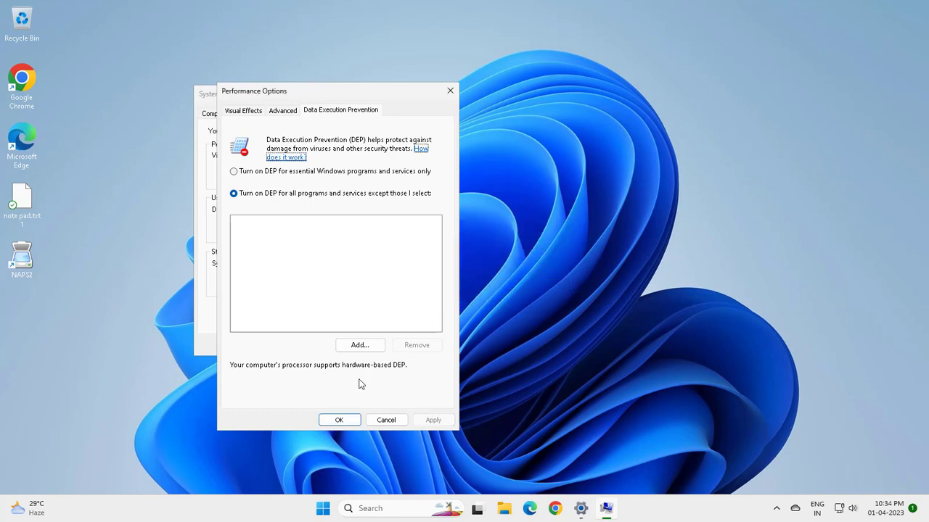
left_click(339, 419)
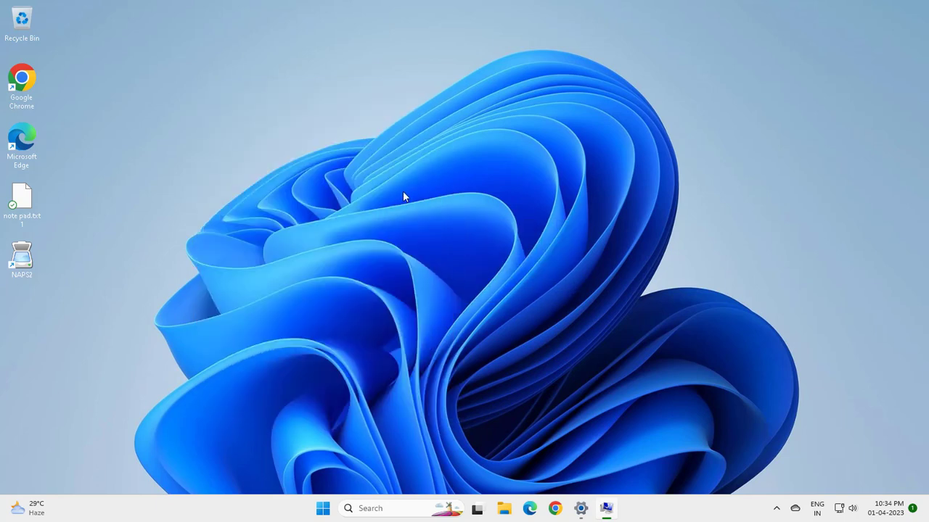
mouse_move(474, 263)
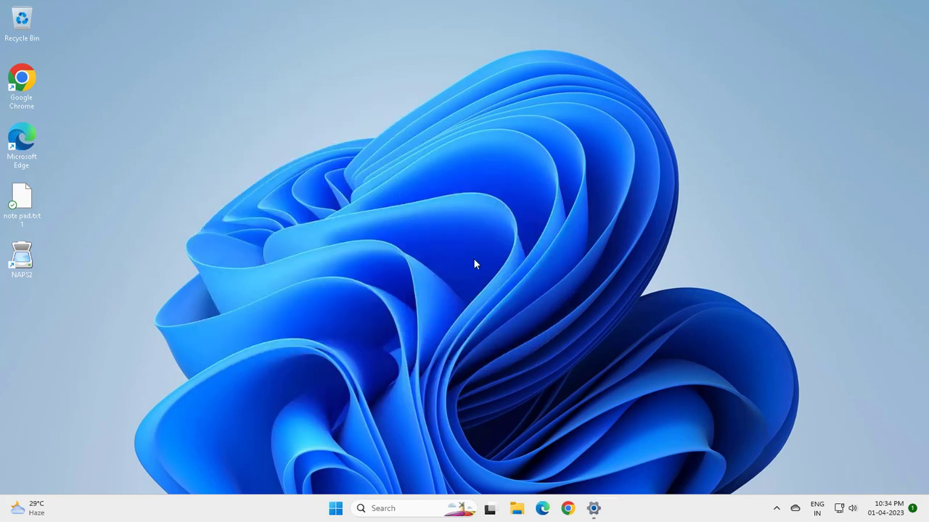
mouse_move(426, 192)
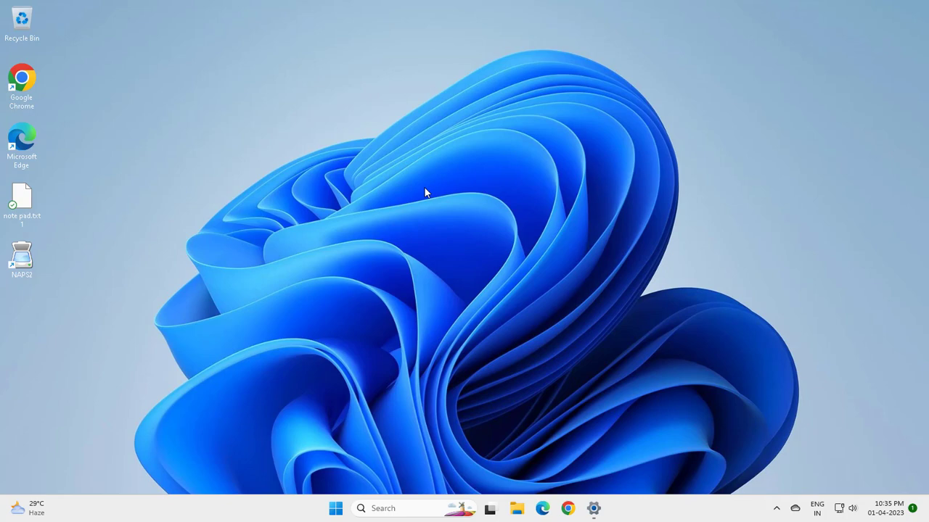
mouse_move(599, 163)
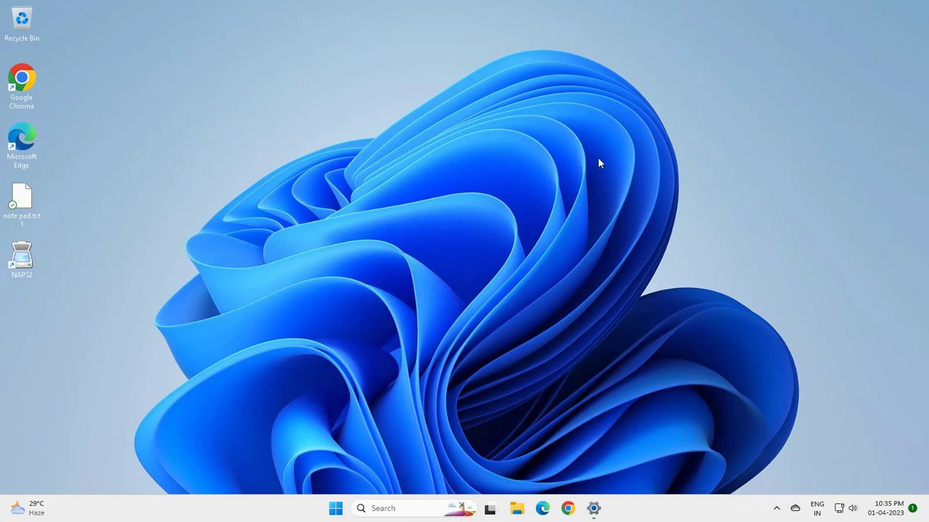